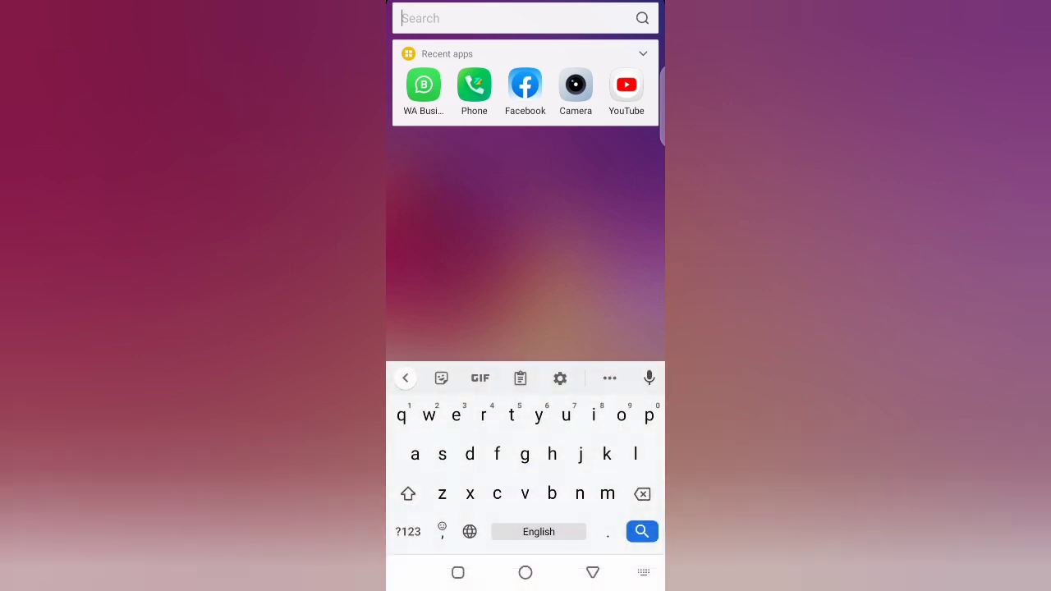
- Find Play Store by typing 'plau' in the launcher search, then search Play Store for 'opera'
text(plau)
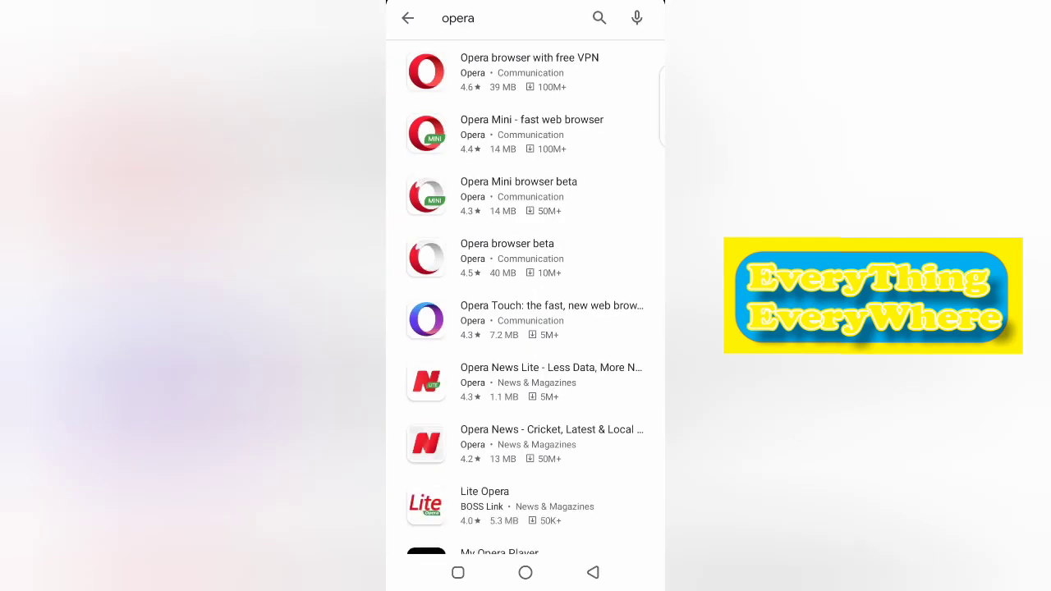
- Install Opera browser with free VPN, downloading now over any network
click(529, 71)
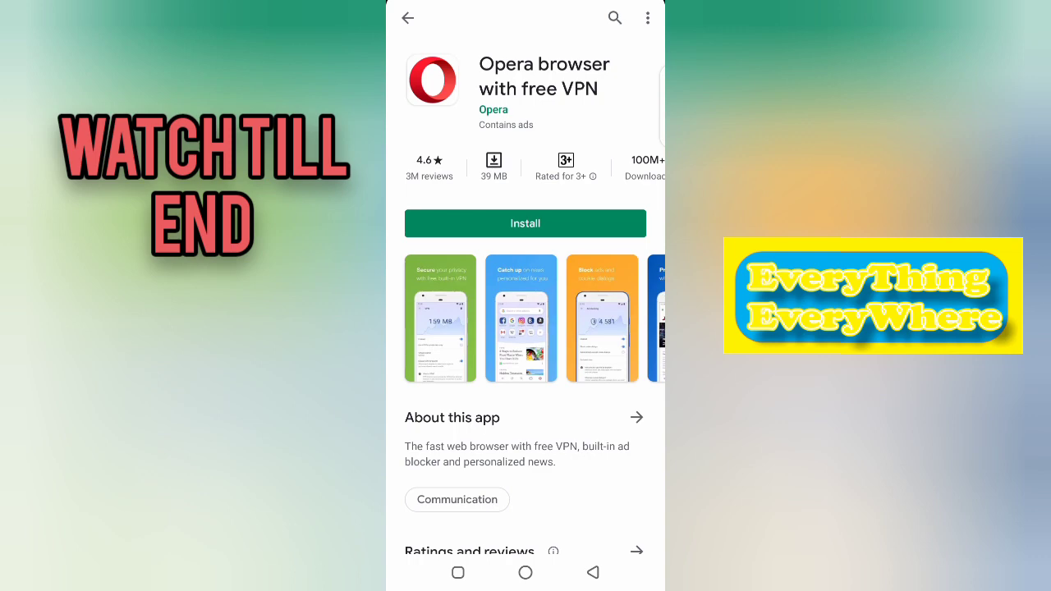
click(525, 223)
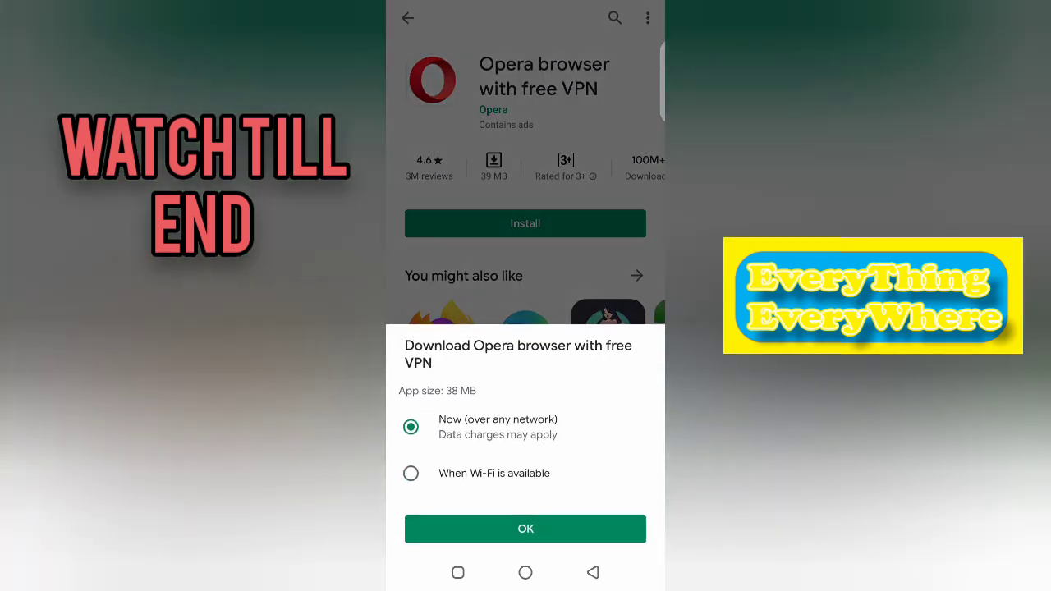
click(524, 529)
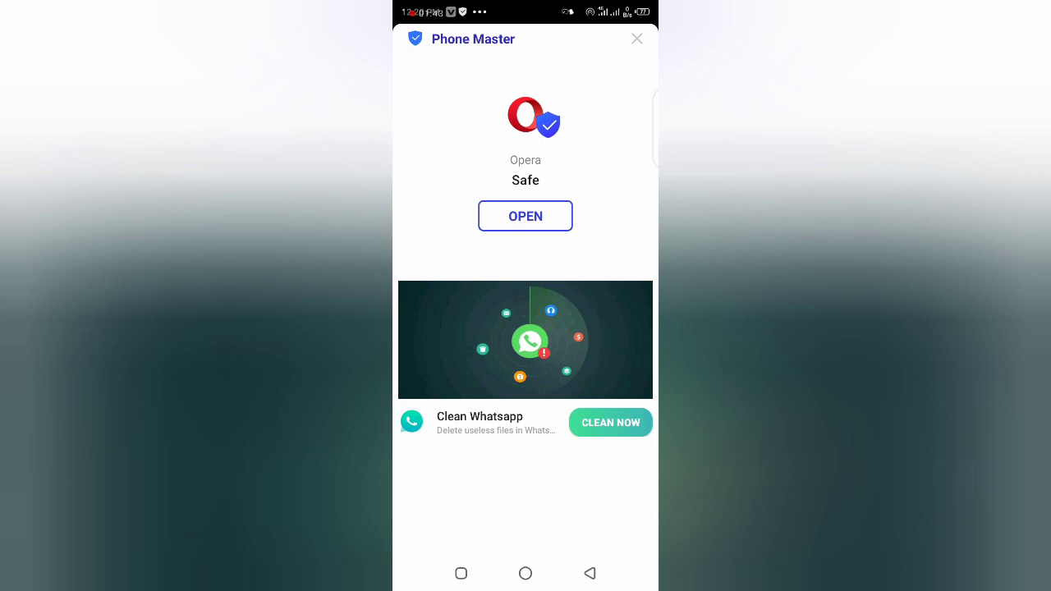
- Launch Opera and keep the default theme to reach the start page
click(525, 215)
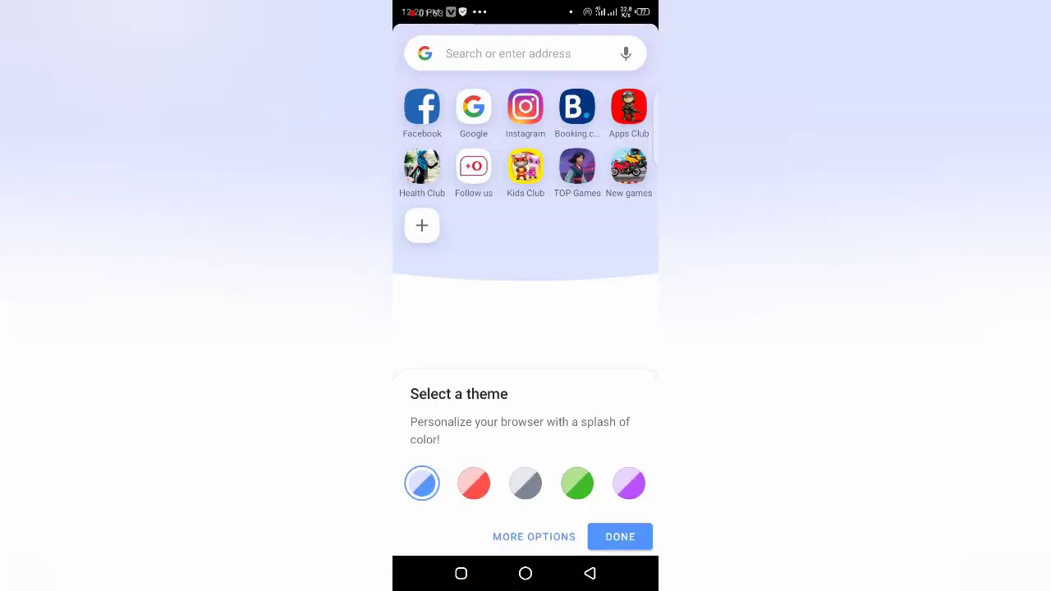
click(620, 536)
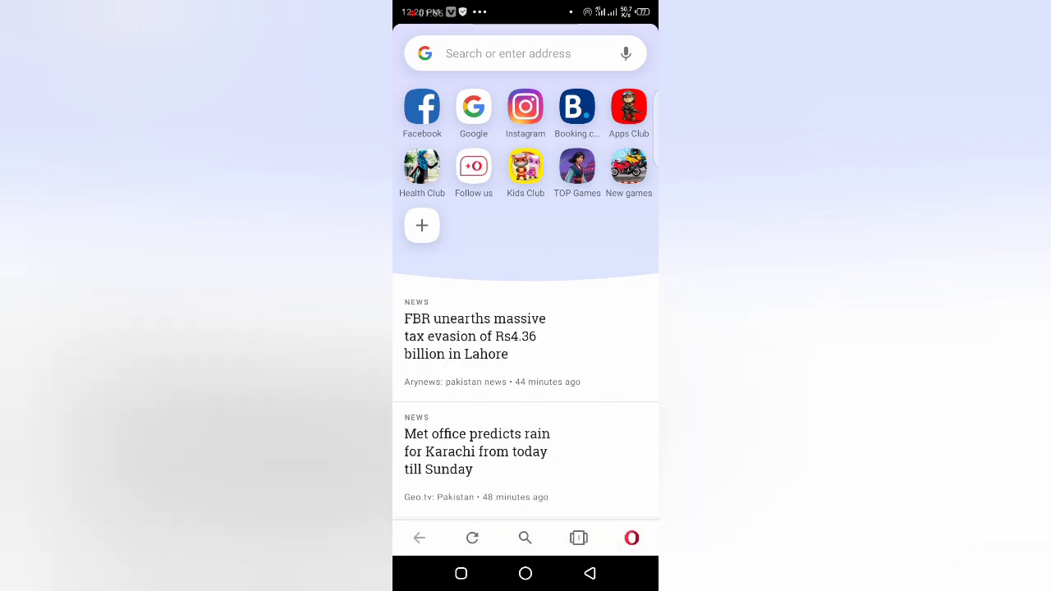
click(526, 491)
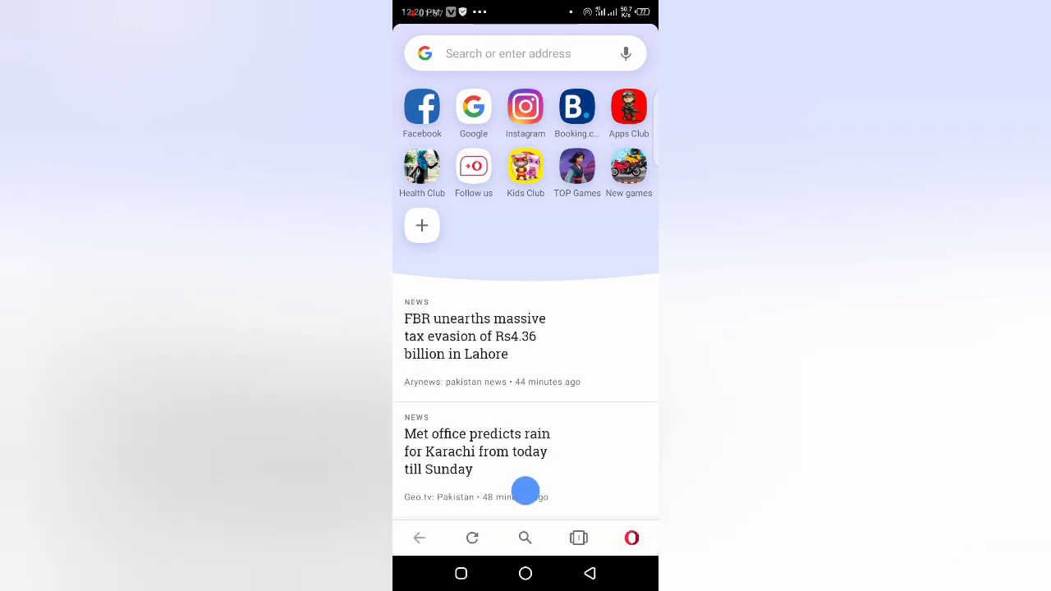
click(631, 538)
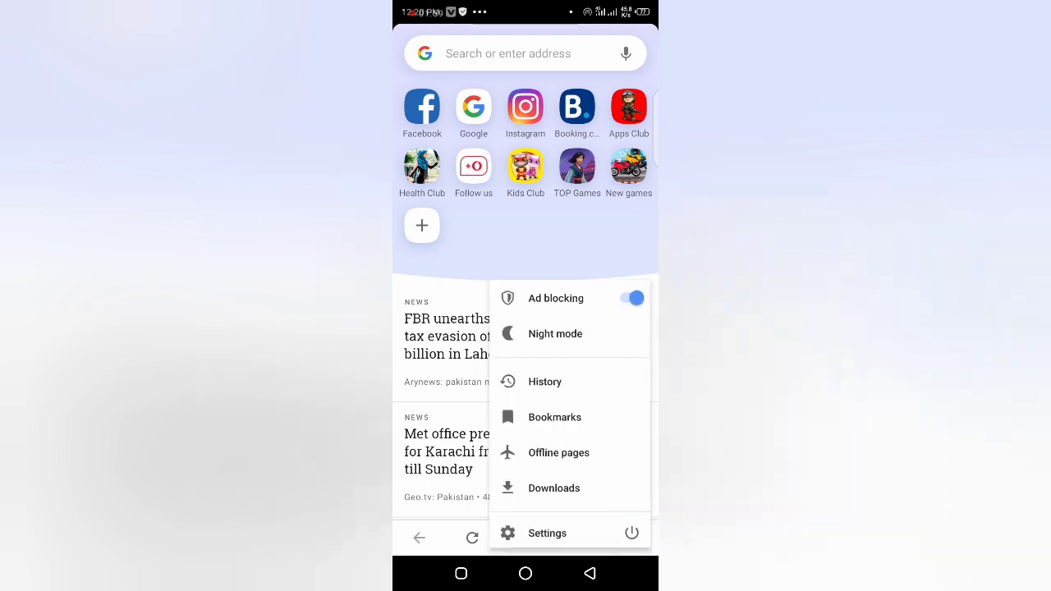
click(546, 382)
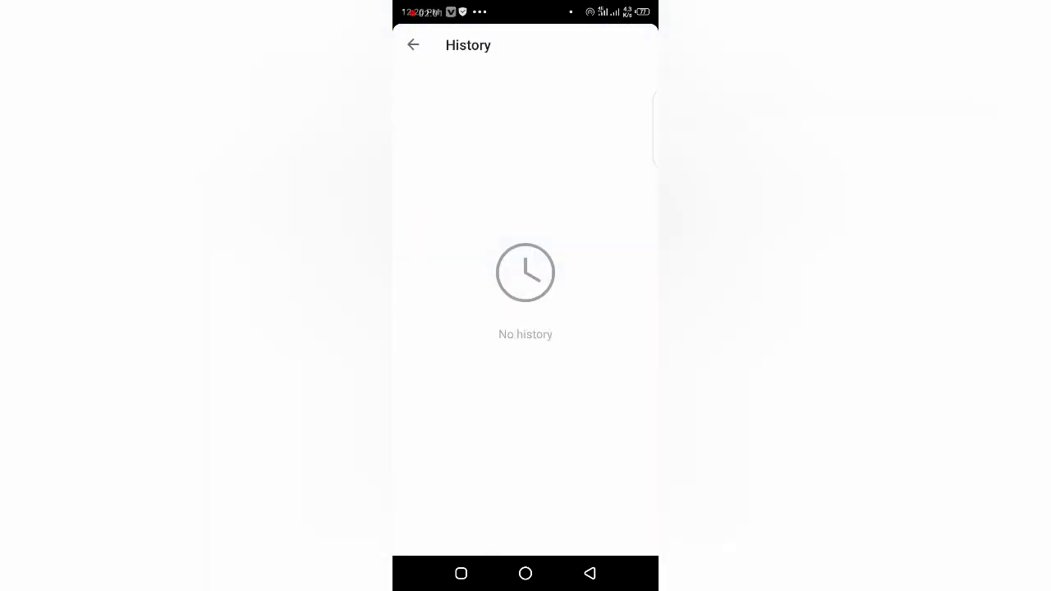
click(413, 45)
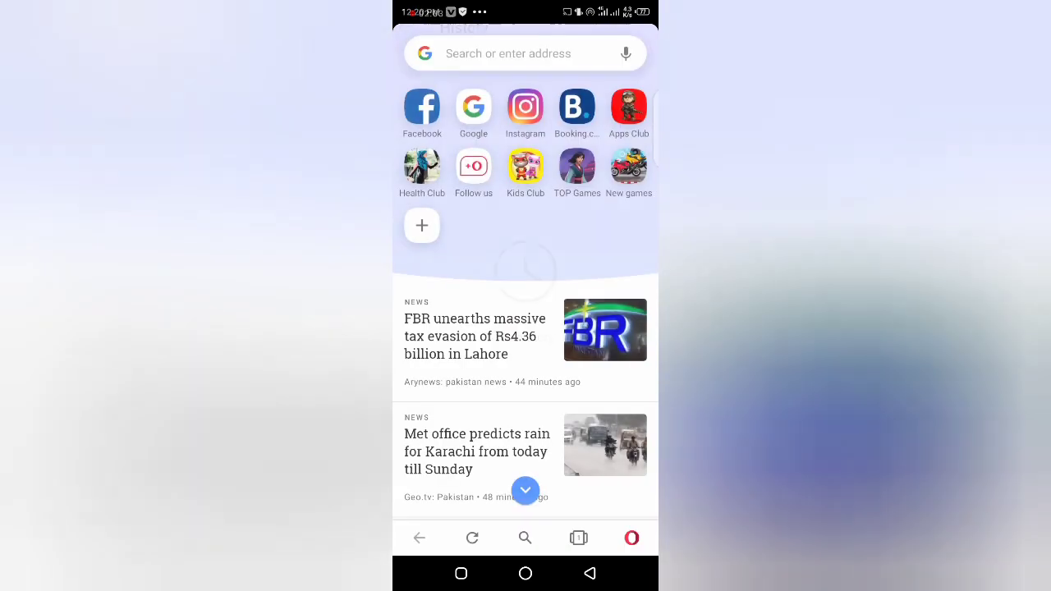
click(526, 53)
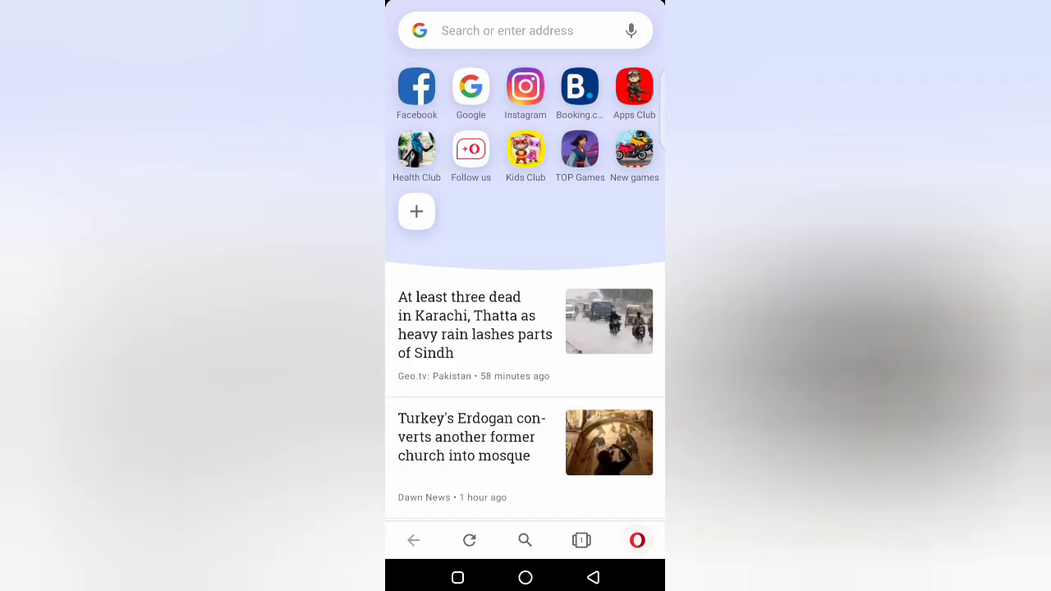
click(637, 540)
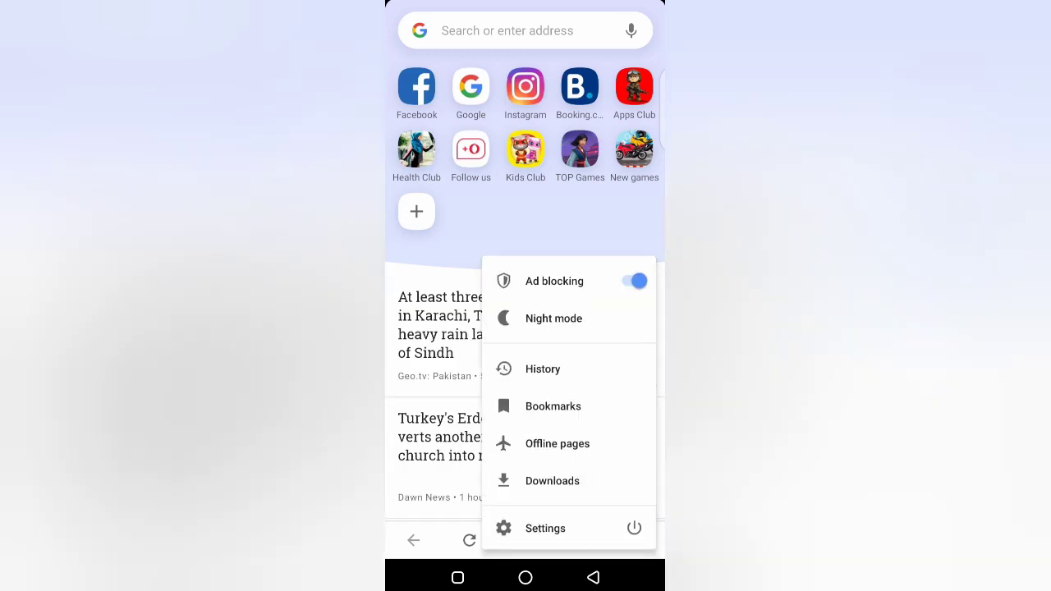
click(543, 369)
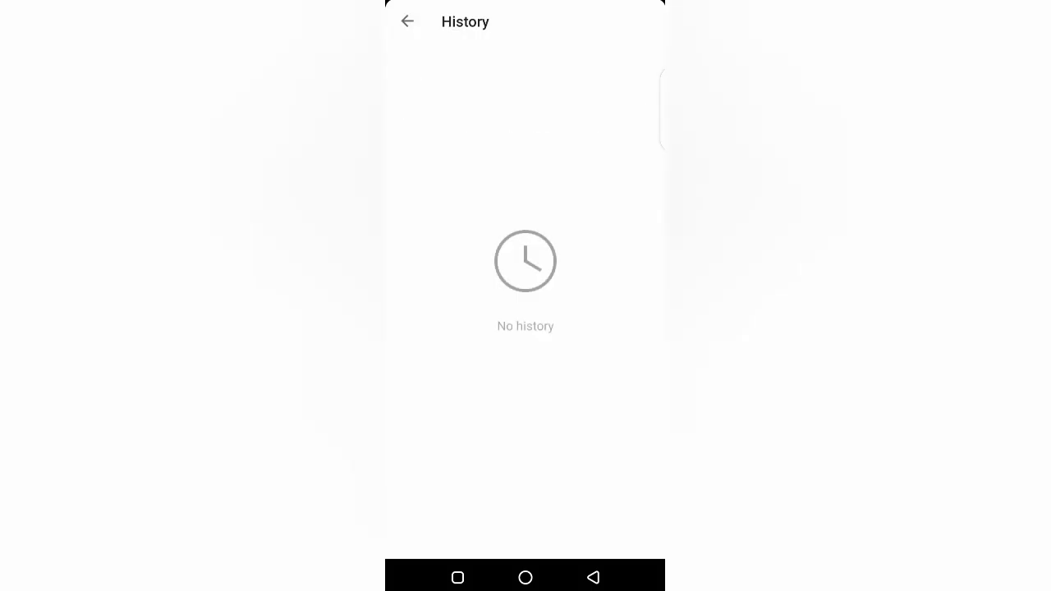
click(407, 22)
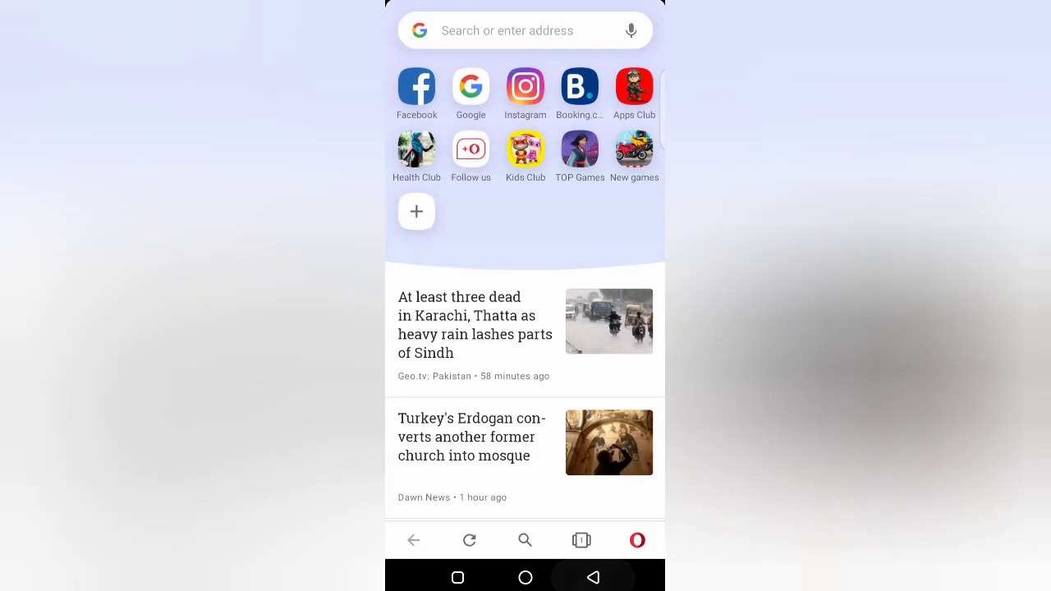
click(526, 31)
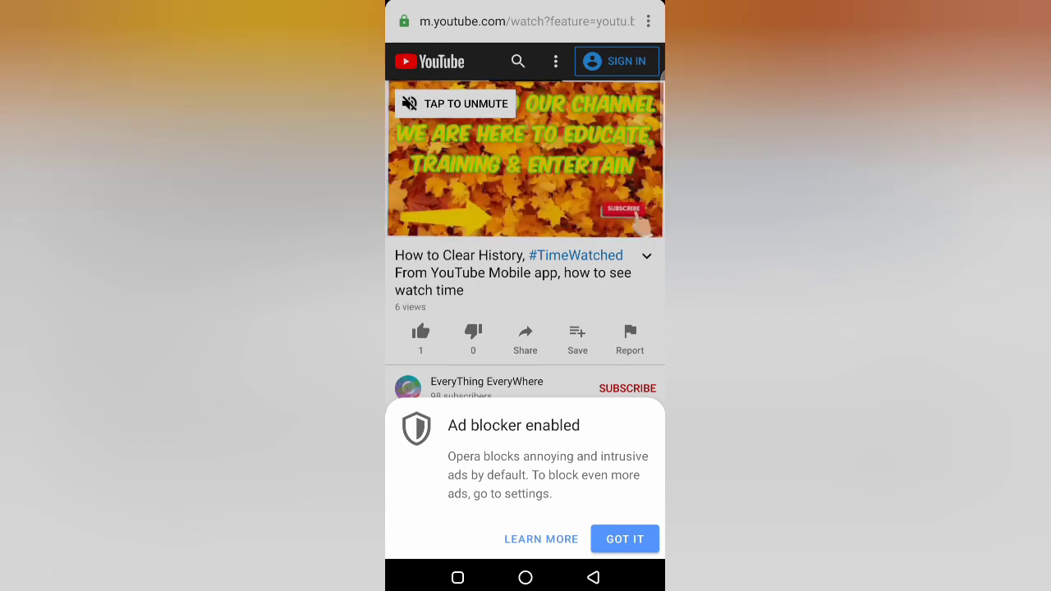
- Dismiss the 'Ad blocker enabled' notice on the YouTube video page
click(624, 539)
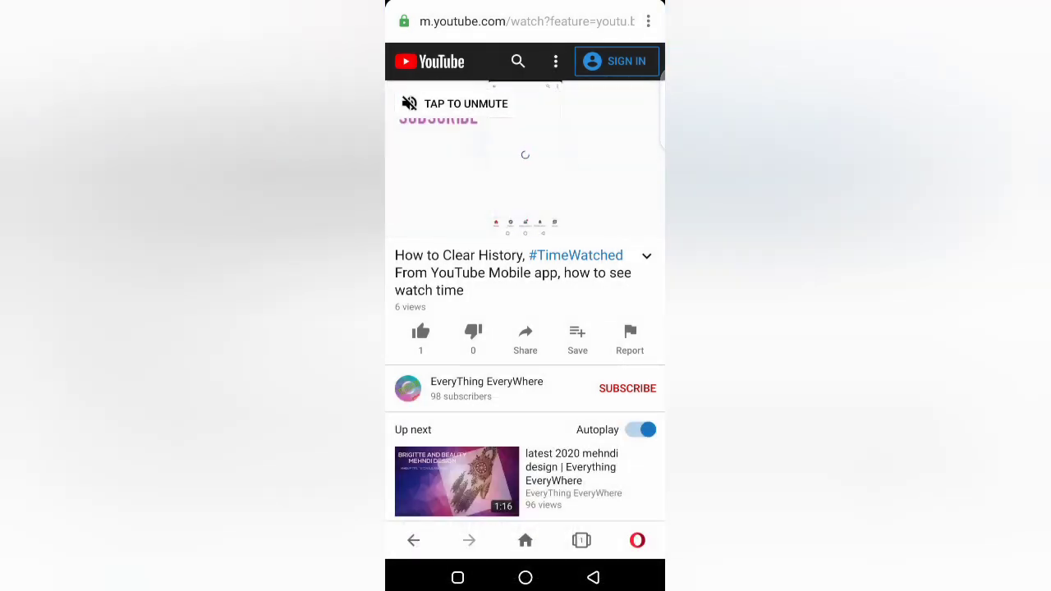